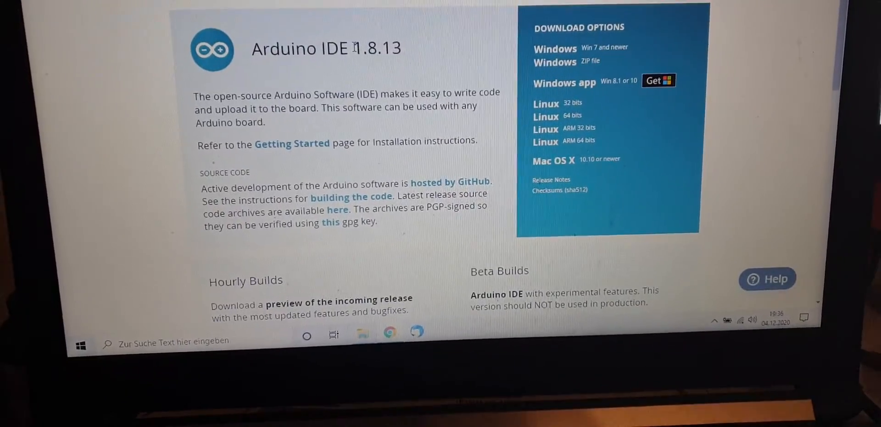
# Step: Scroll through the pages and skim the firmware update guide PDF
pyautogui.scroll(3)
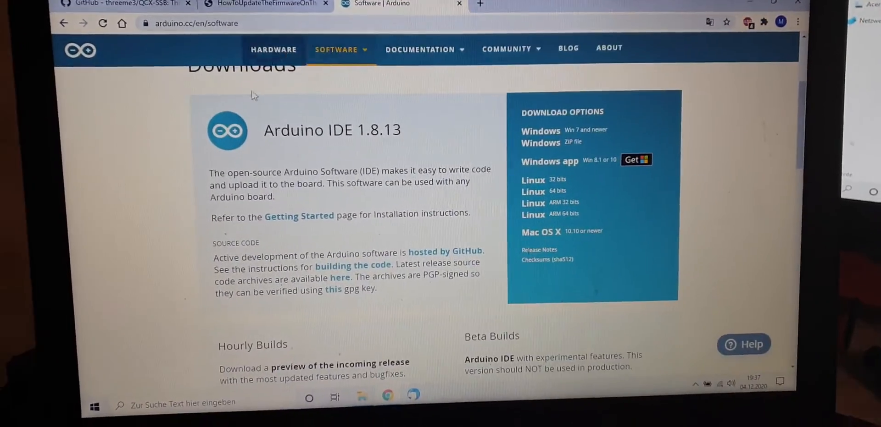
pyautogui.scroll(-3)
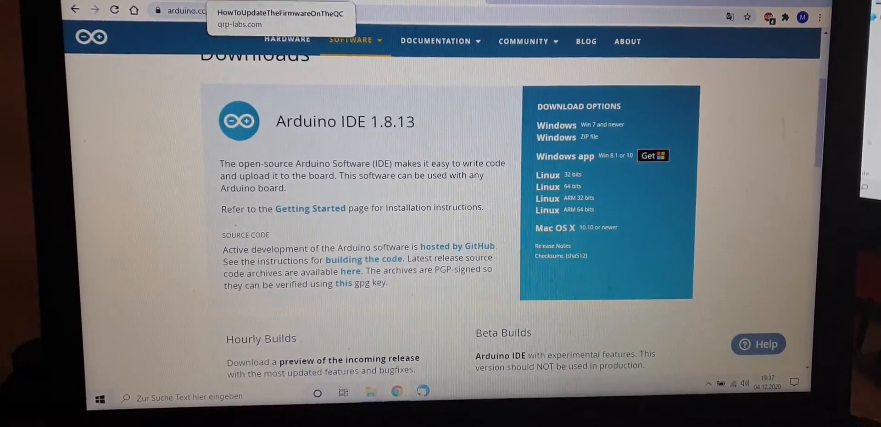
pyautogui.click(279, 13)
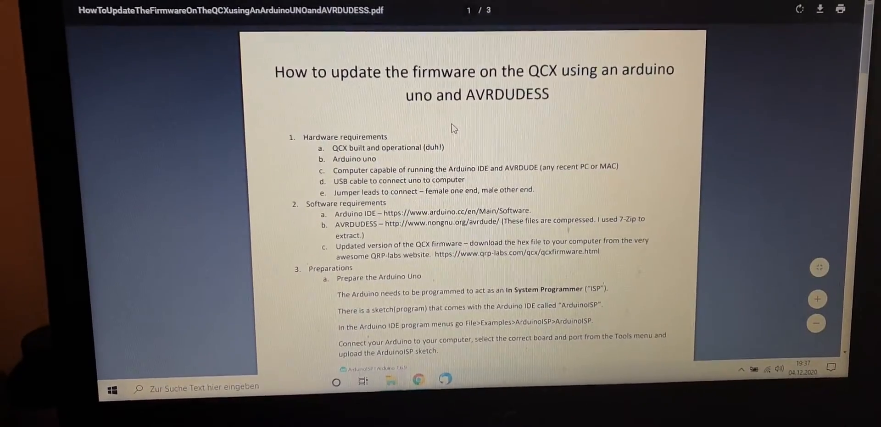
pyautogui.scroll(-3)
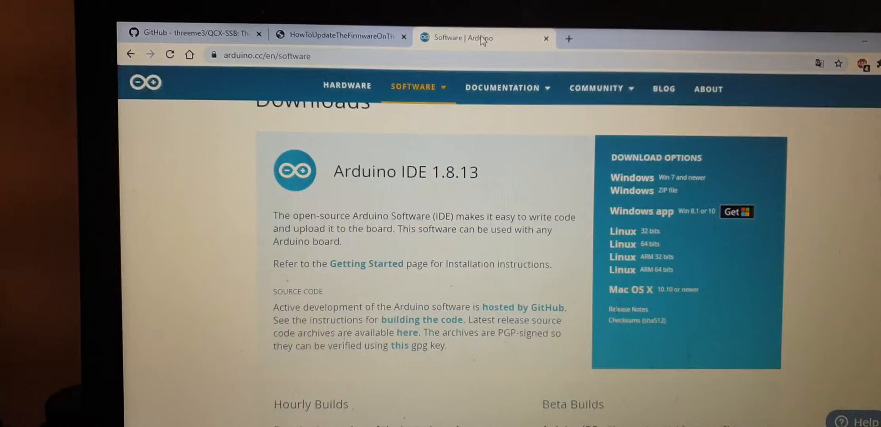
# Step: Return to the threeme3/QCX-SSB GitHub tab and scroll its master file list
pyautogui.scroll(-3)
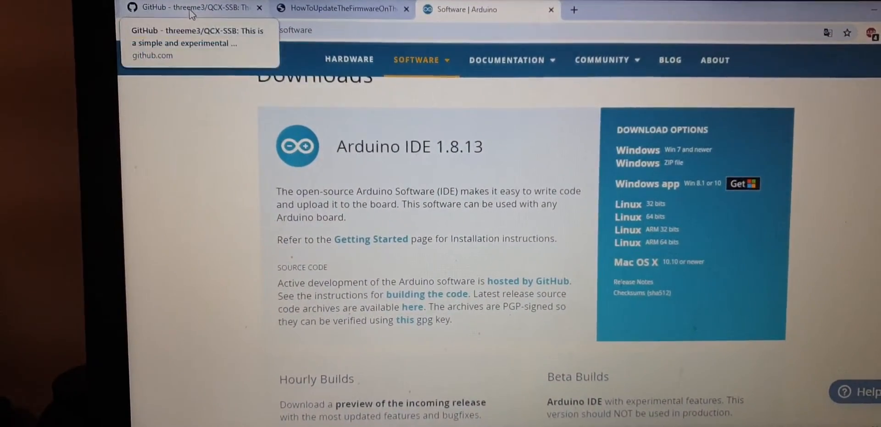
pyautogui.click(191, 8)
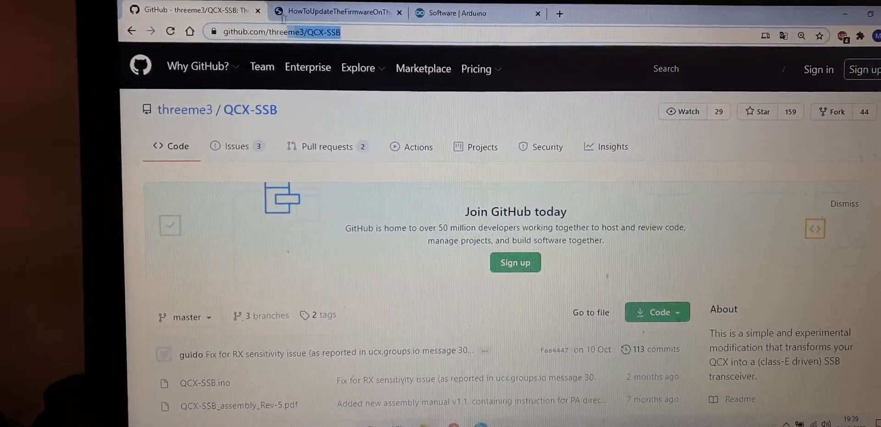
pyautogui.scroll(-3)
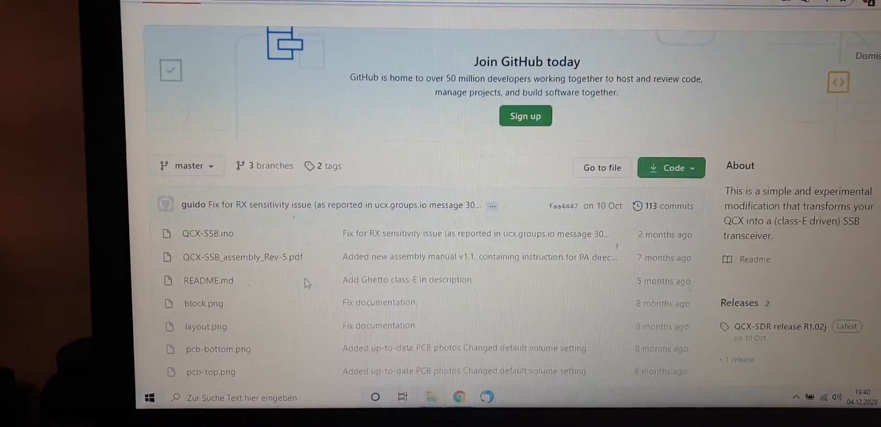
pyautogui.scroll(3)
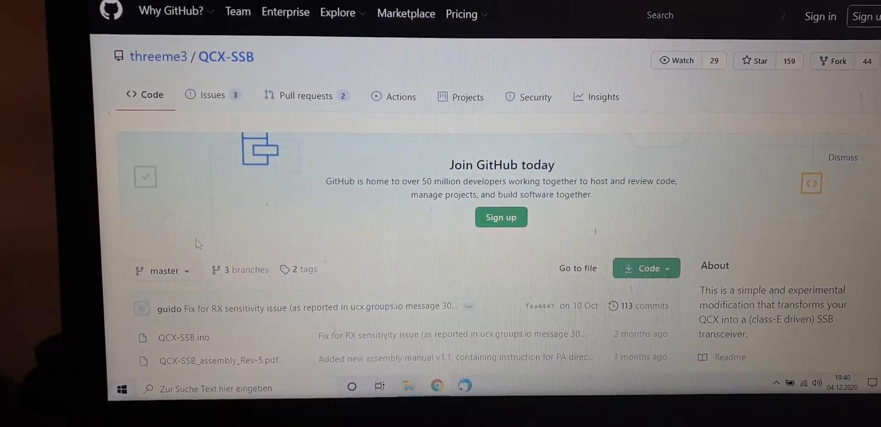
pyautogui.moveTo(188, 273)
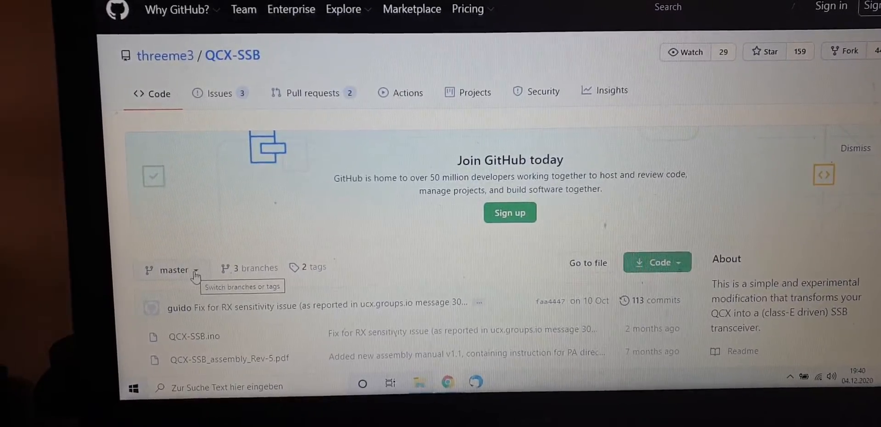
# Step: Change the branch from master to feature-rx-improved and browse its updated file list
pyautogui.click(171, 270)
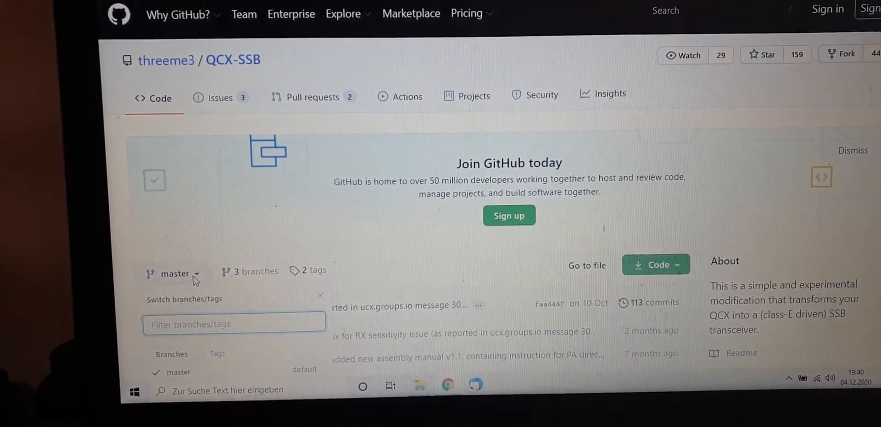
pyautogui.scroll(-3)
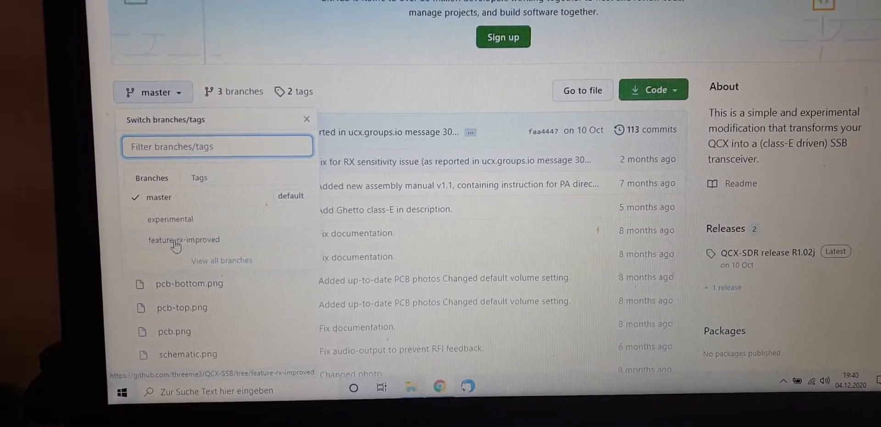
pyautogui.click(183, 240)
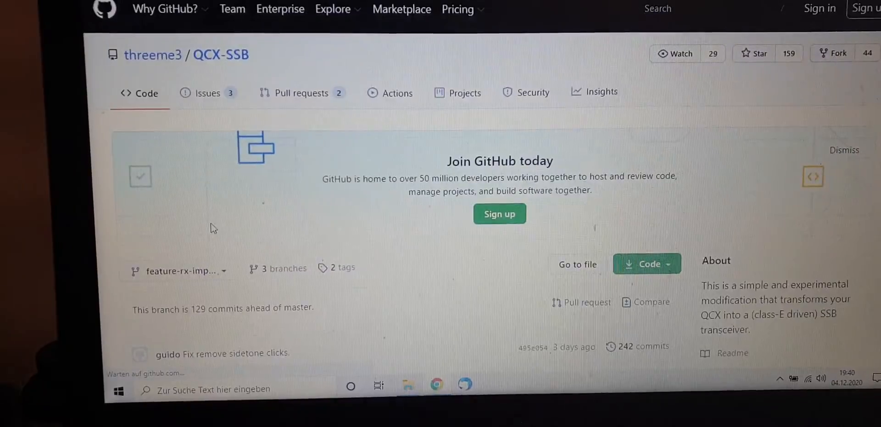
pyautogui.scroll(-3)
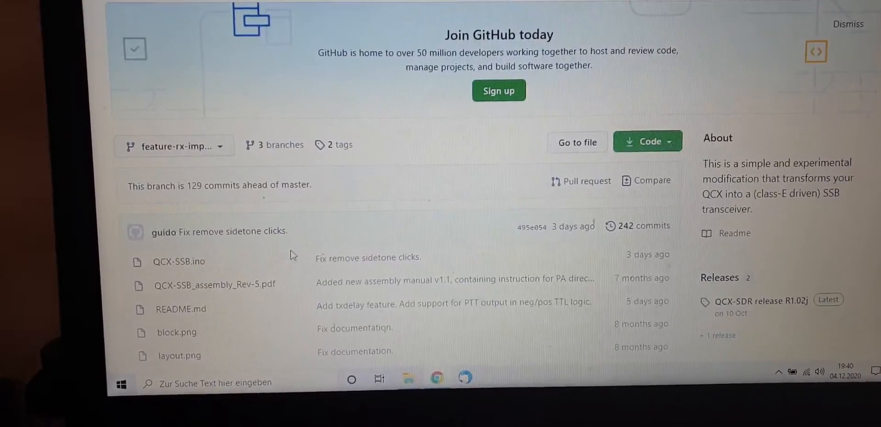
pyautogui.scroll(-3)
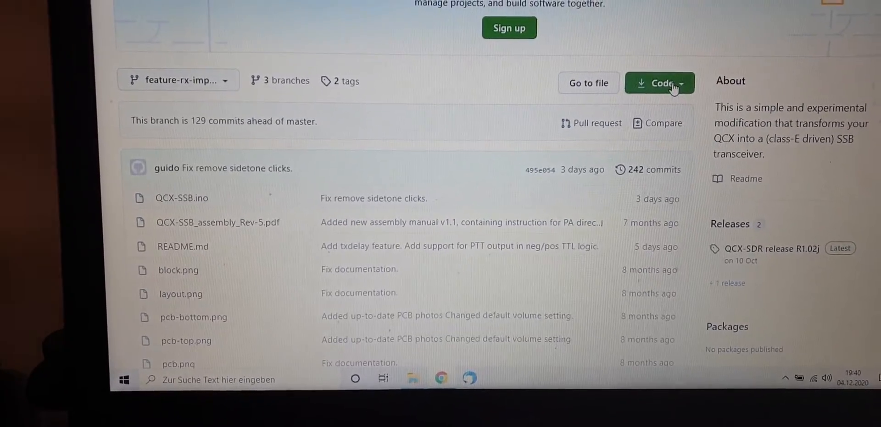
pyautogui.click(660, 82)
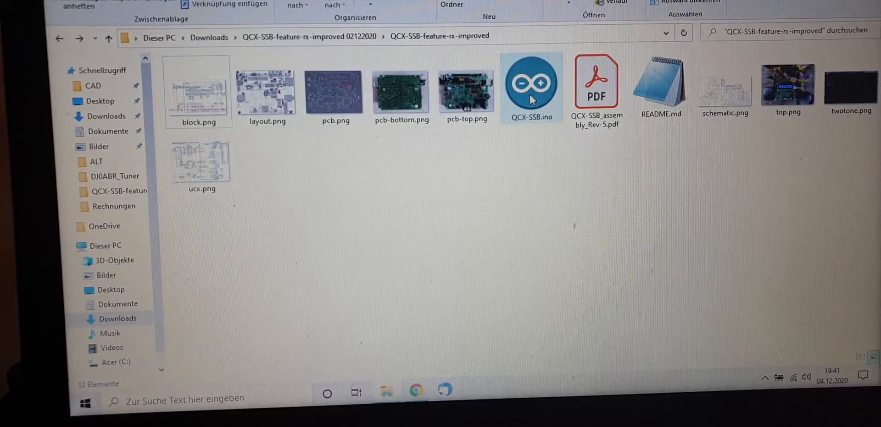
pyautogui.moveTo(528, 89)
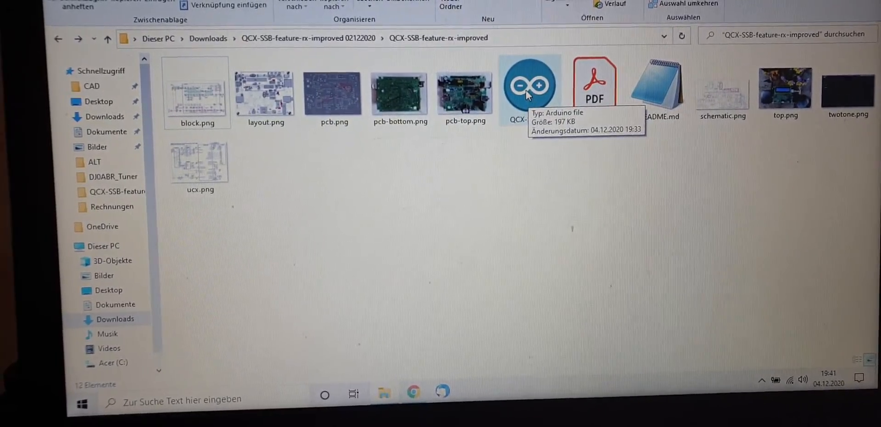
# Step: Select and open QCX-SSB.ino in Downloads\QCX-SSB-feature-rx-improved
pyautogui.click(528, 87)
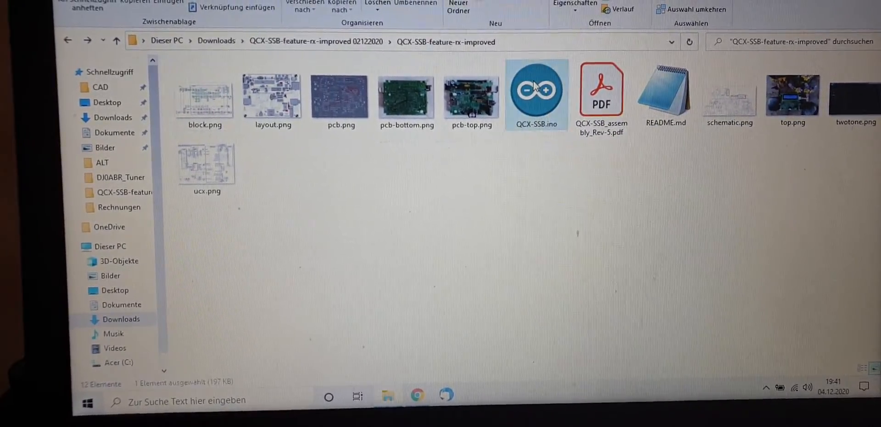
pyautogui.doubleClick(536, 90)
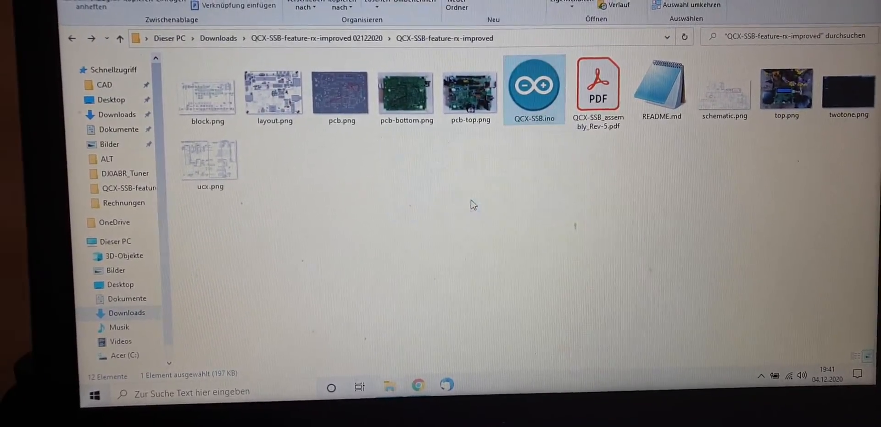
# Step: Load QCX-SSB.ino into Arduino IDE 1.8.13, showing its version 1.02m source
pyautogui.doubleClick(533, 90)
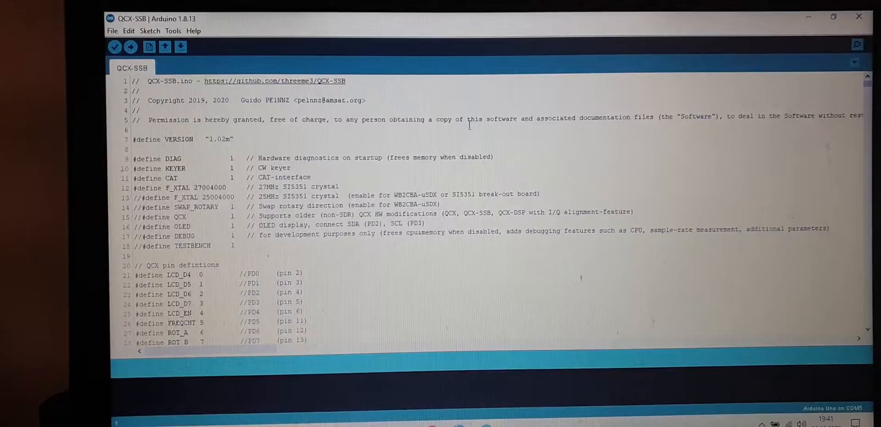
pyautogui.moveTo(115, 41)
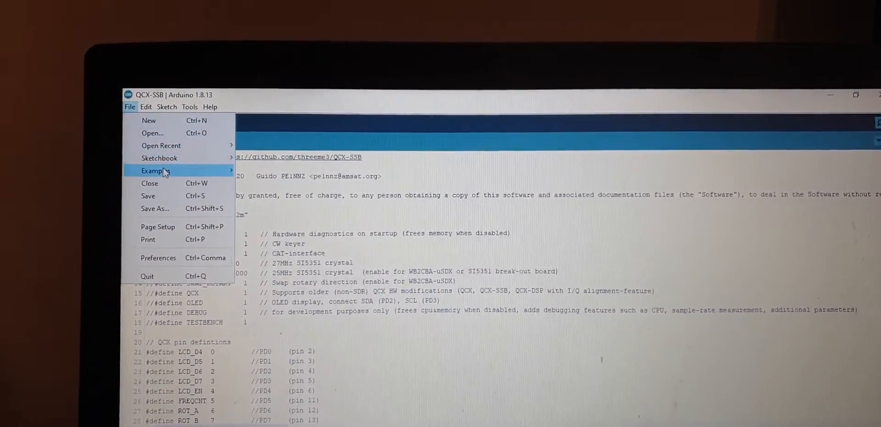
# Step: Open and maximize the ArduinoISP example, then check board Uno, port COM5, programmer Arduino as ISP
pyautogui.click(155, 171)
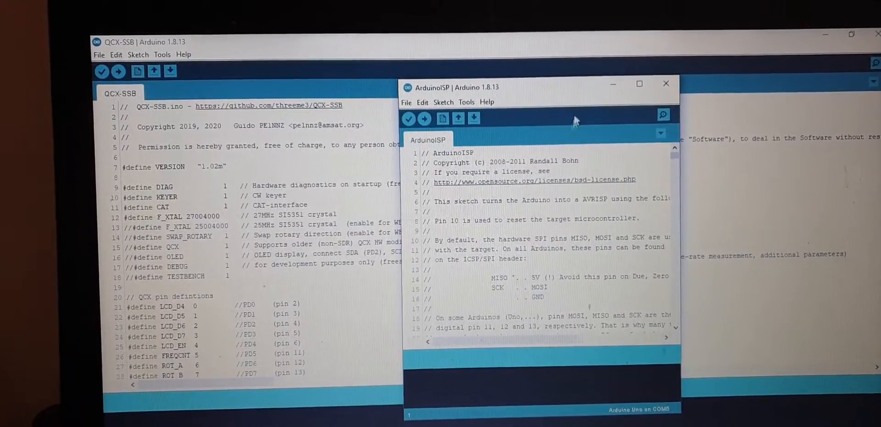
pyautogui.click(638, 83)
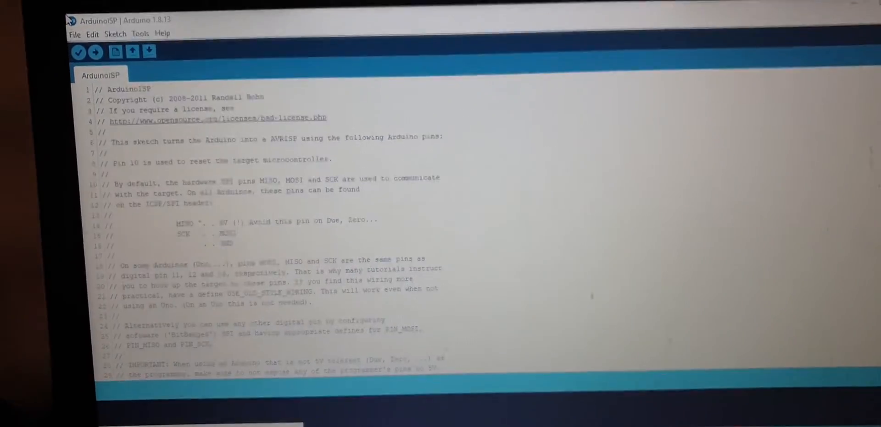
pyautogui.click(179, 68)
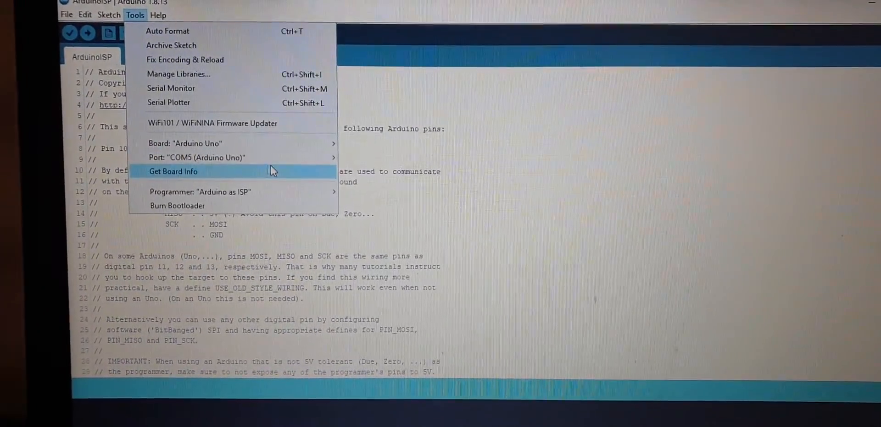
pyautogui.click(173, 171)
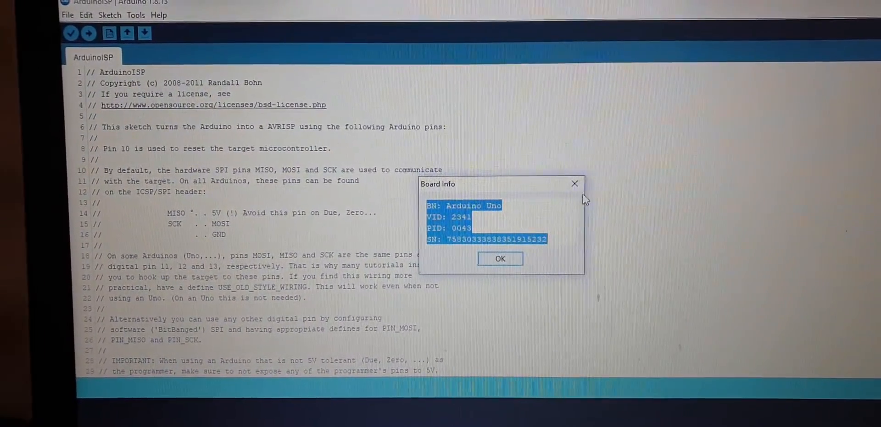
pyautogui.click(498, 259)
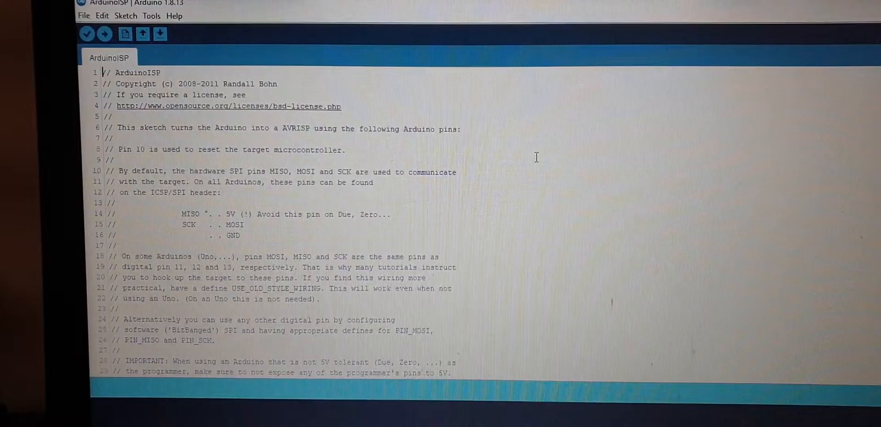
pyautogui.click(153, 16)
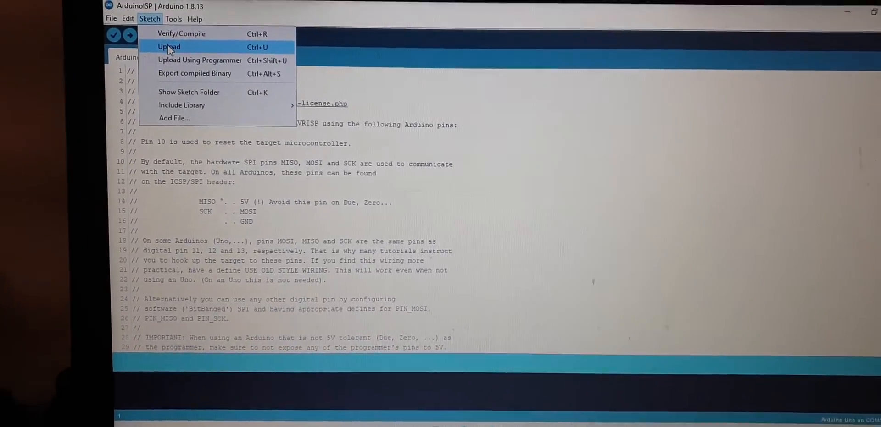
# Step: Upload the ArduinoISP sketch to the Arduino Uno until avrdude reports done
pyautogui.click(168, 46)
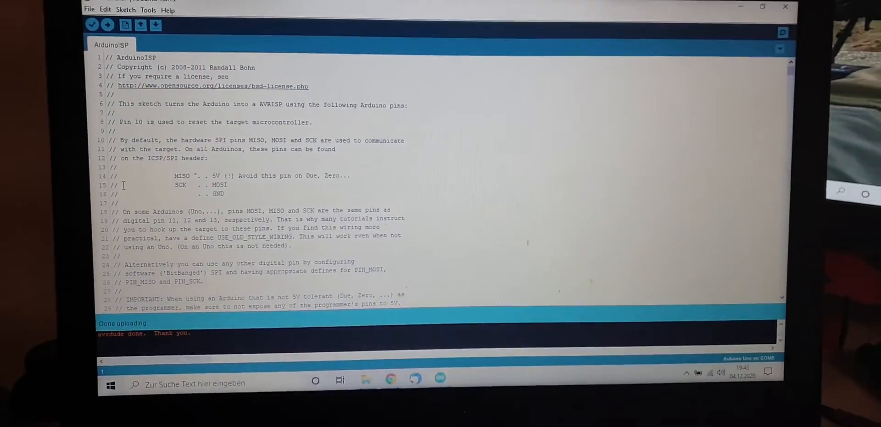
pyautogui.moveTo(126, 27)
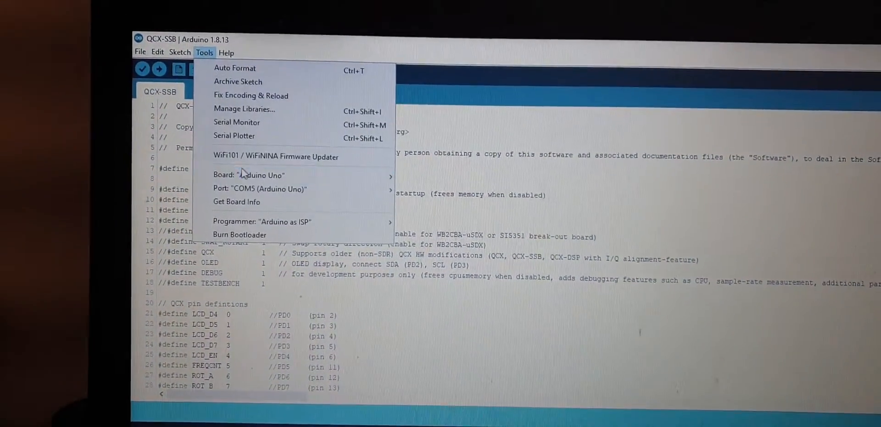
# Step: Choose 'Arduino as ISP' from the Tools > Programmer list for QCX-SSB
pyautogui.click(248, 176)
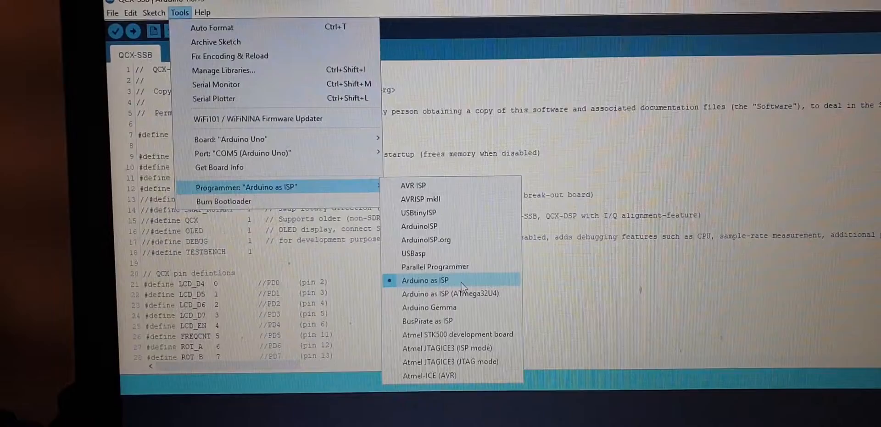
pyautogui.click(425, 280)
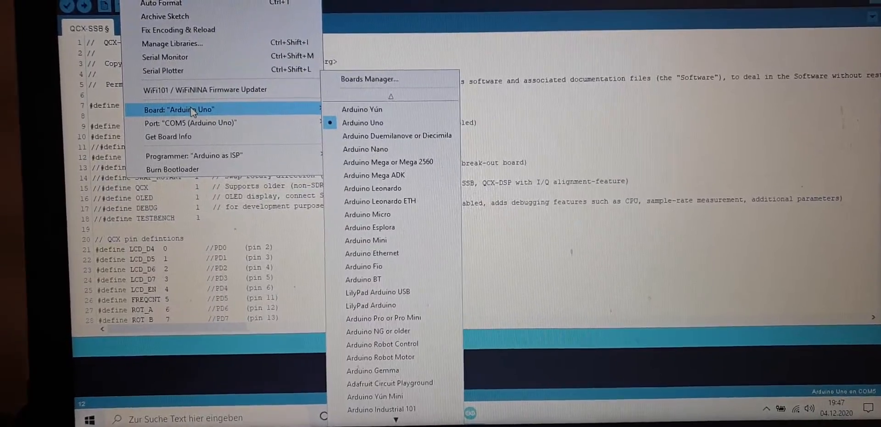
pyautogui.moveTo(190, 124)
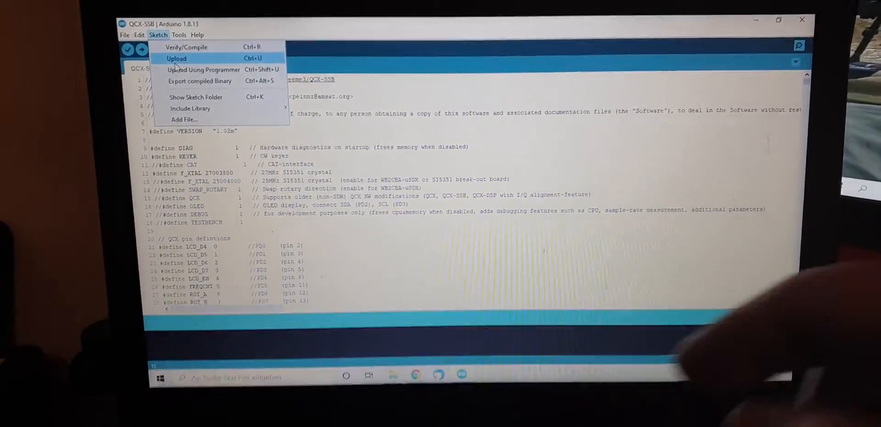
# Step: Try uploading QCX-SSB via the programmer, then start Burn Bootloader with Arduino as ISP
pyautogui.click(171, 49)
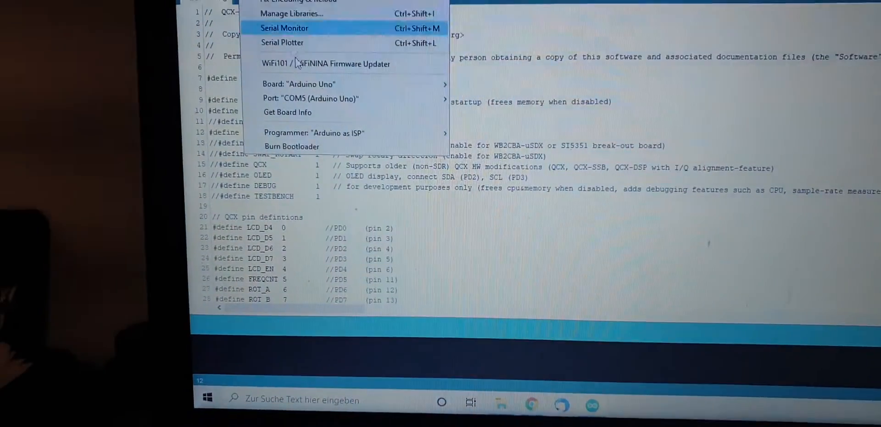
pyautogui.click(291, 146)
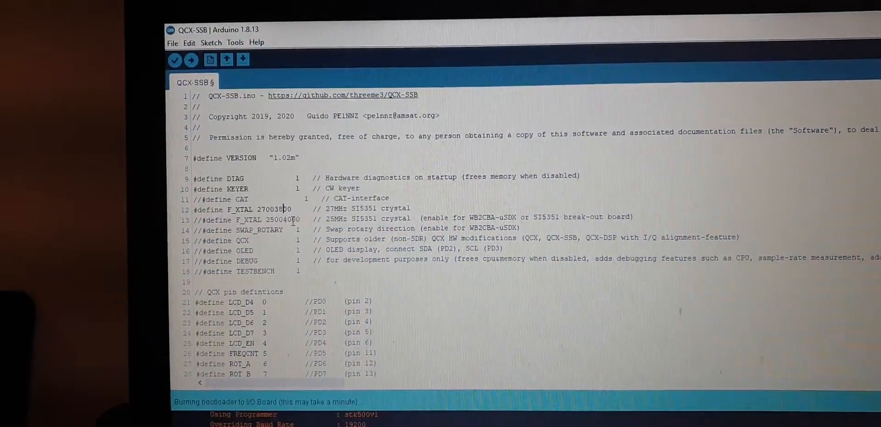
# Step: Confirm 'Done burning bootloader' in the output and open the Sketch menu
pyautogui.scroll(-3)
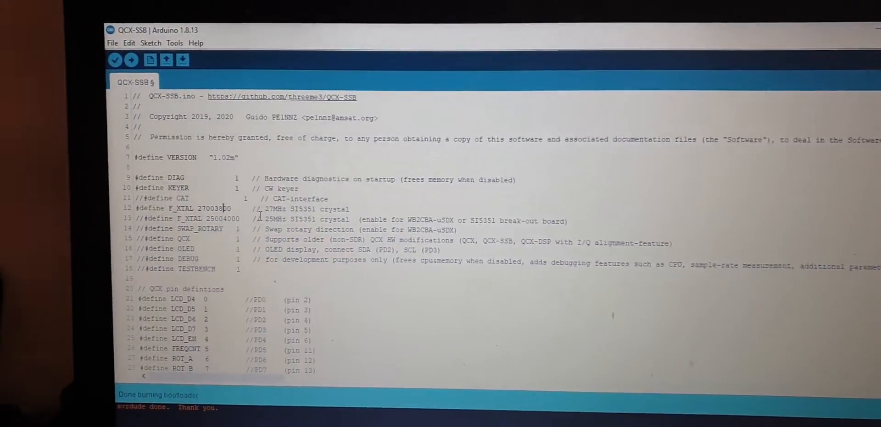
pyautogui.click(185, 67)
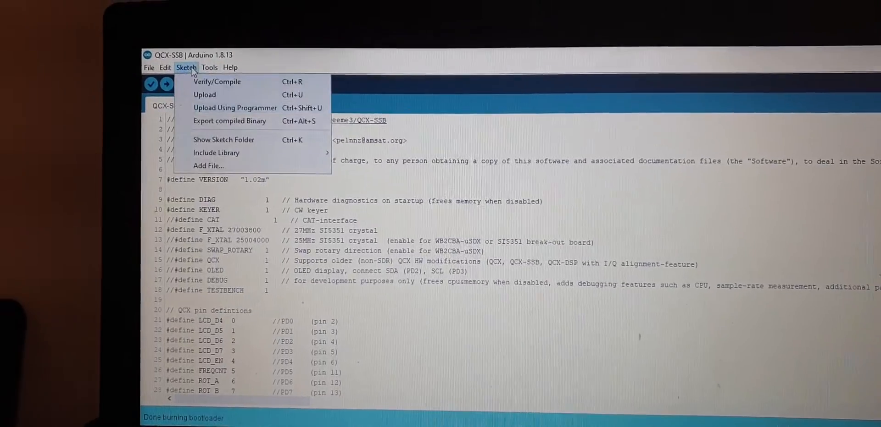